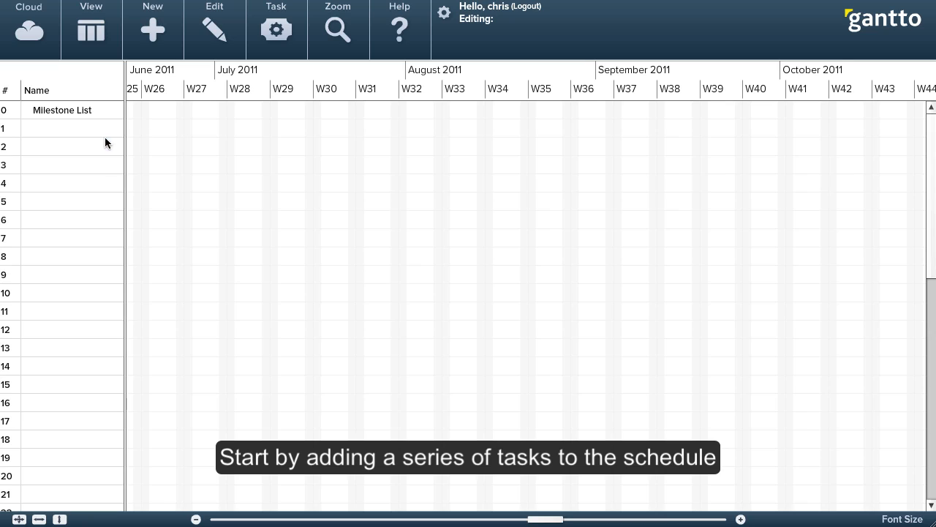
Create five tasks named A, B, C, D and E in rows 1–5
left_click(73, 128)
type("A")
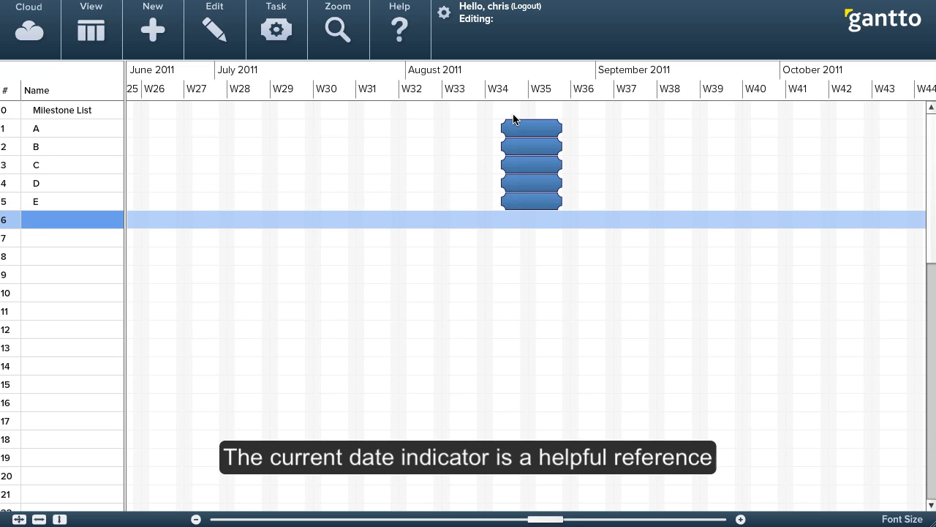
Turn on the current date indicator from the chart's context menu
right_click(515, 120)
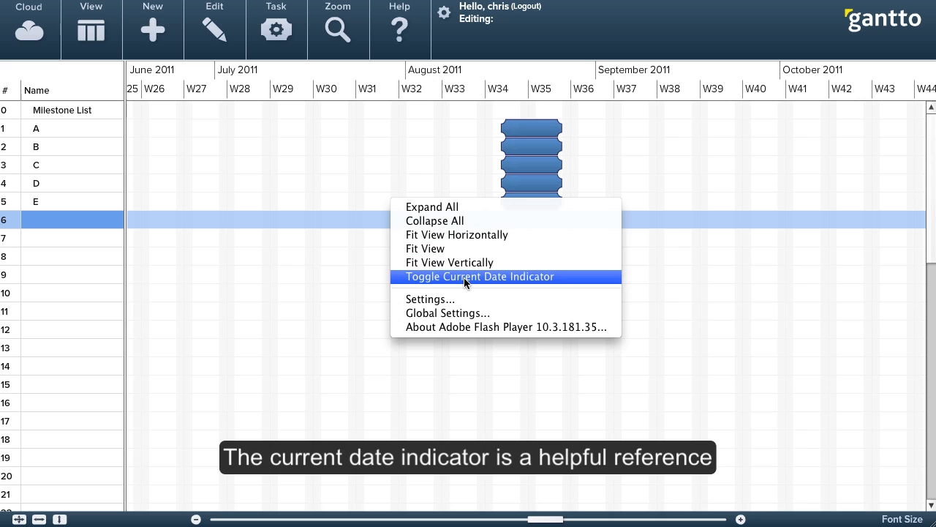
left_click(480, 277)
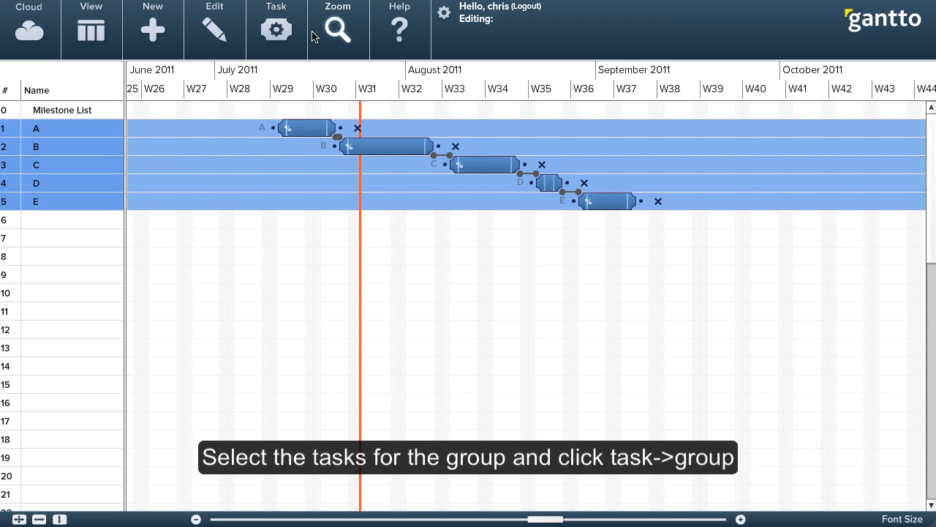
Group the selected tasks A–E and rename the group 'first summary'
left_click(275, 28)
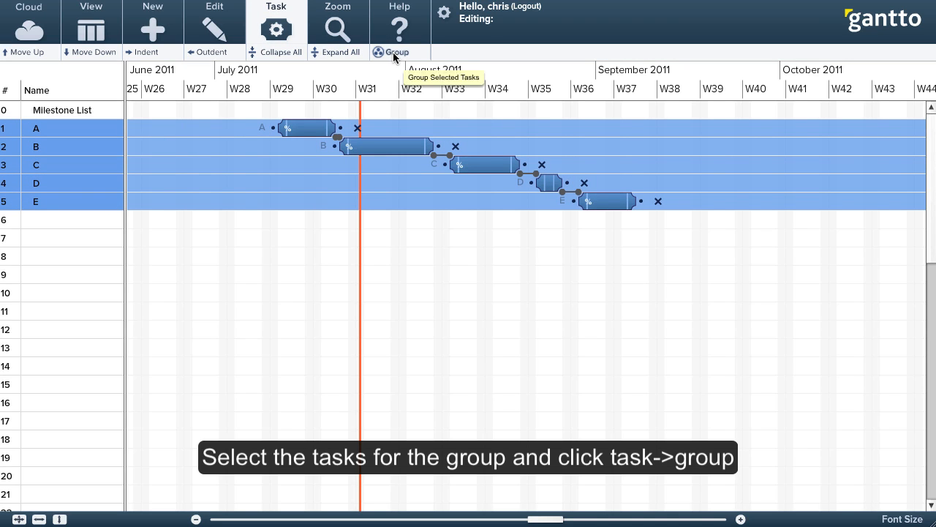
left_click(398, 53)
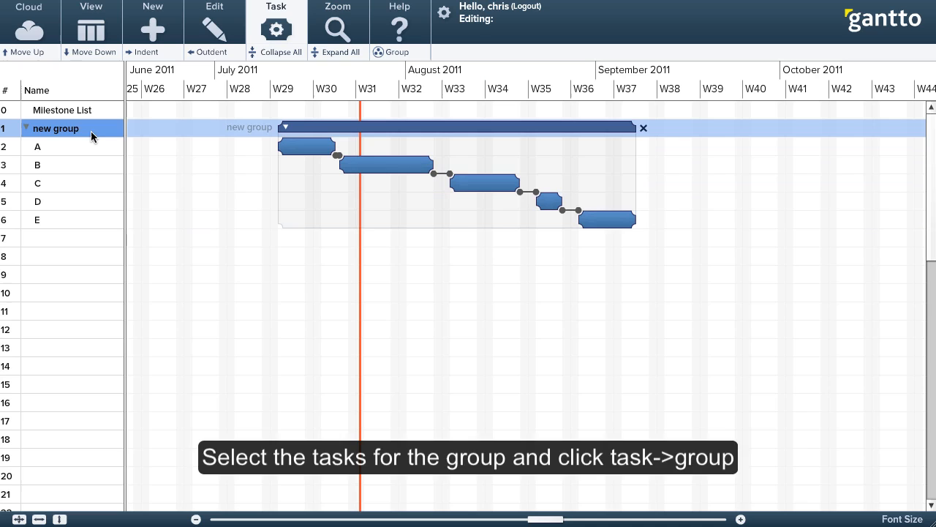
type("first summary")
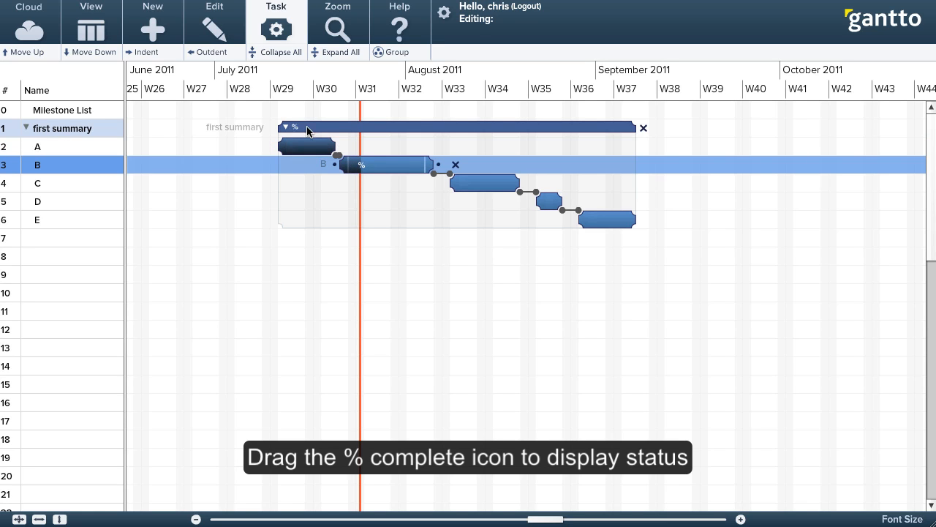
Drag task B's % complete handle so its bar shows partial progress
left_click_drag(293, 129, 356, 129)
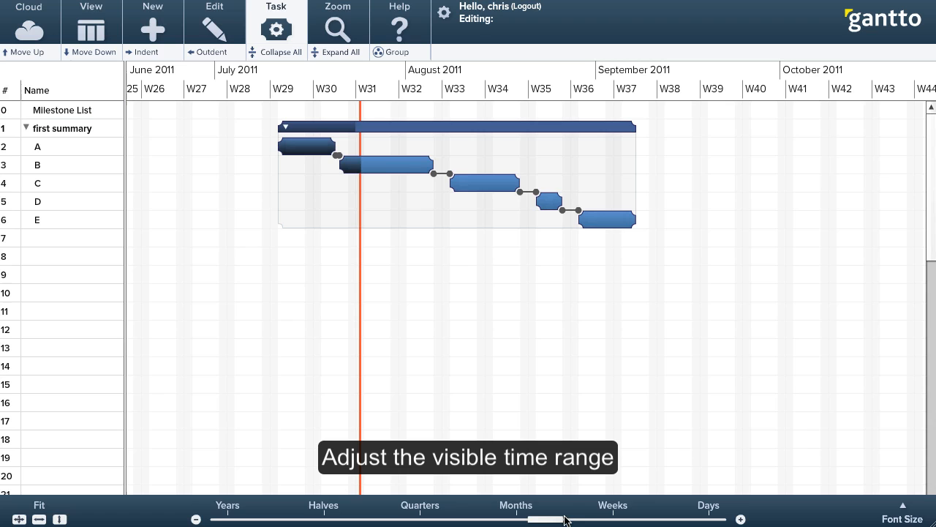
Zoom the timeline in with the range slider so weeks 28–38 fill the chart
left_click_drag(563, 519, 611, 519)
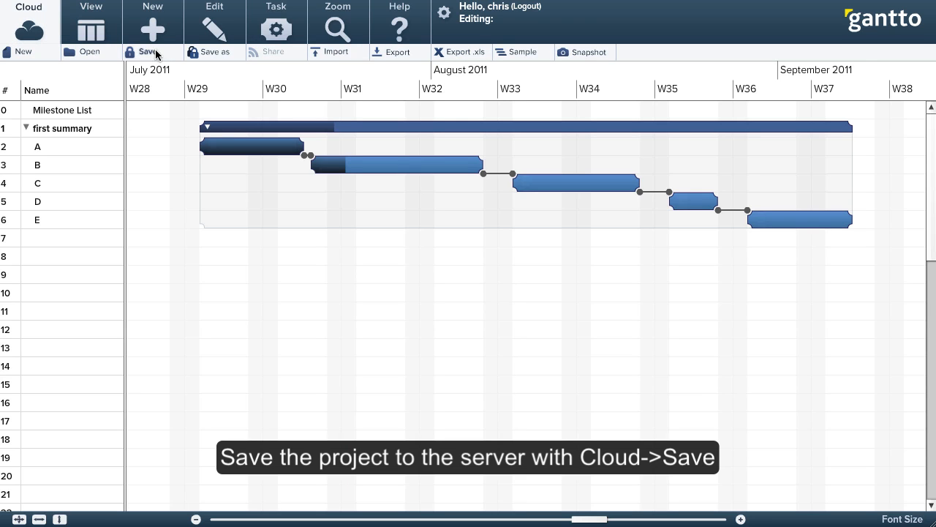
Save the project to the server under the name 'first schedule'
left_click(147, 51)
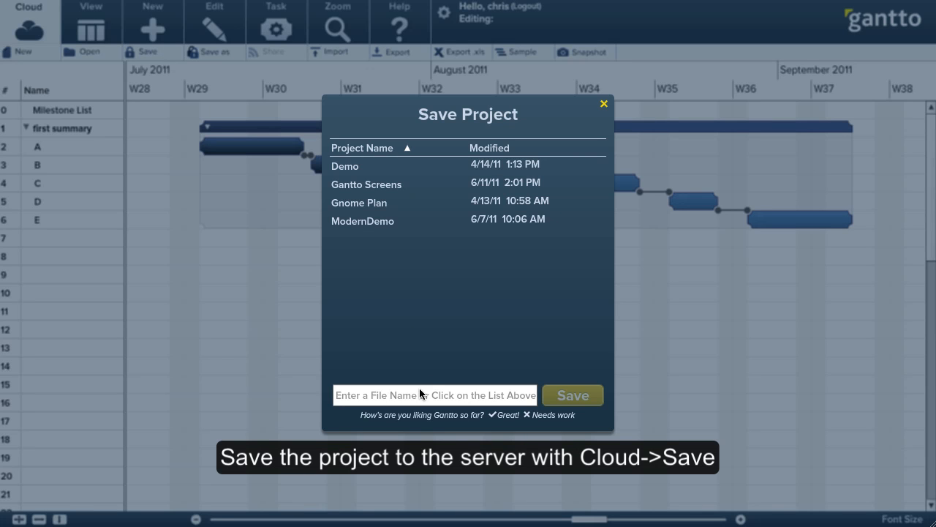
type("first")
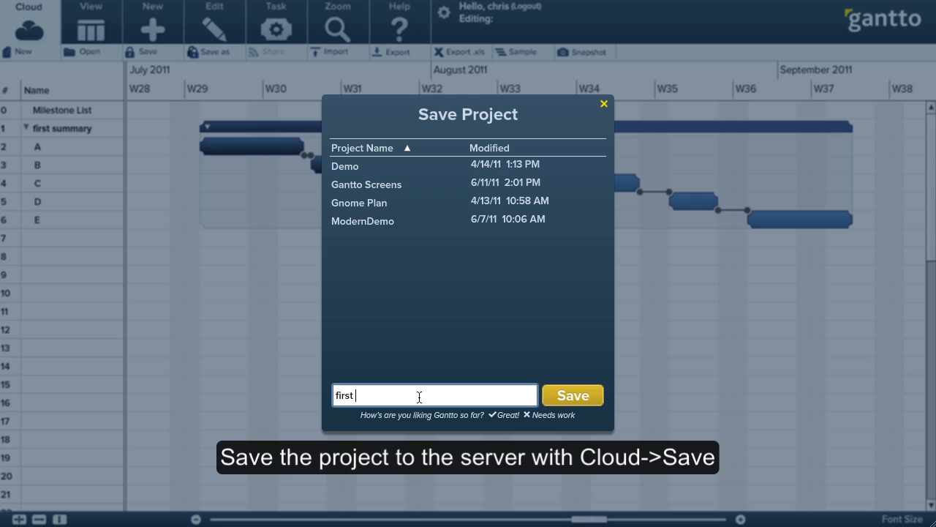
left_click(574, 395)
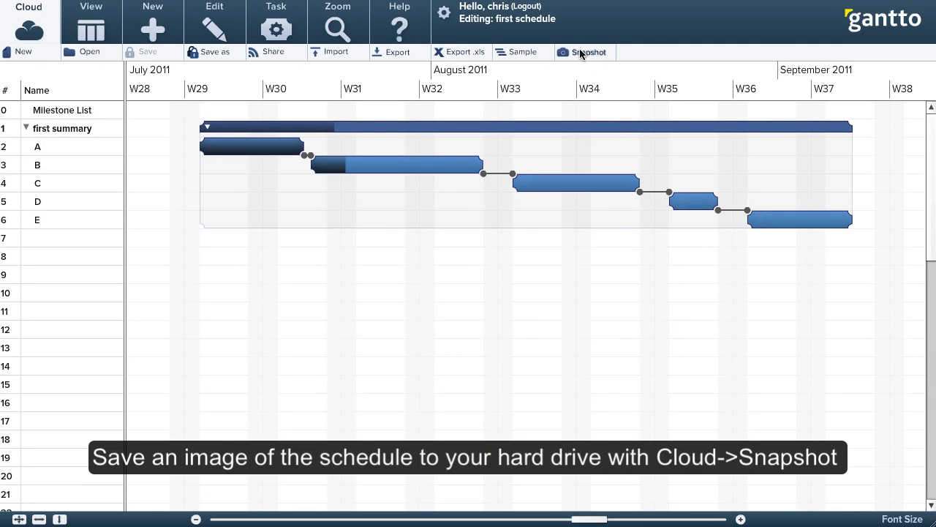
Take a snapshot image of the schedule and name the download file
left_click(585, 52)
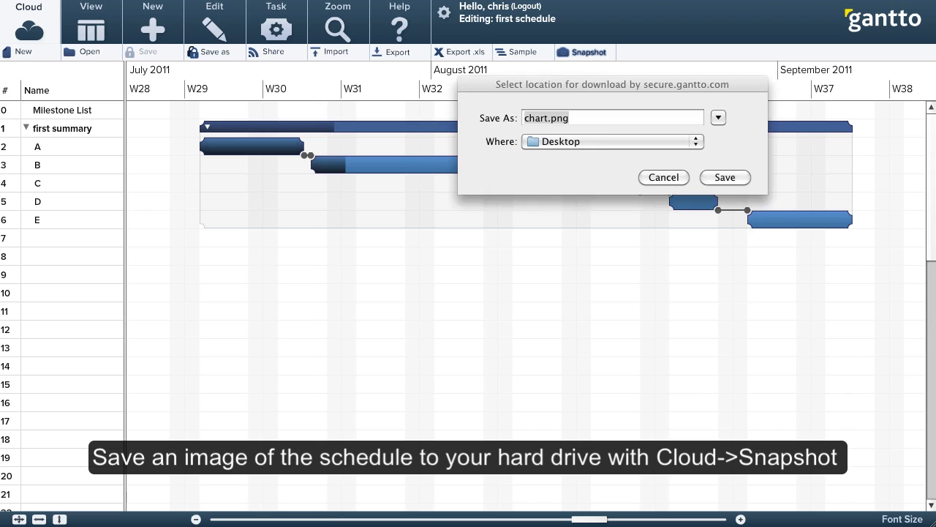
type("firs")
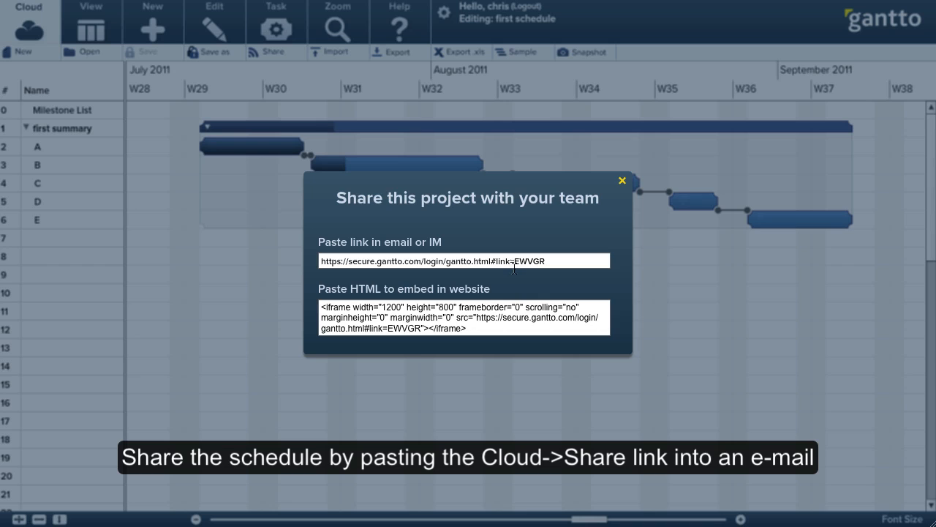
Select the whole share link URL, then dismiss the sharing window
triple_click(463, 260)
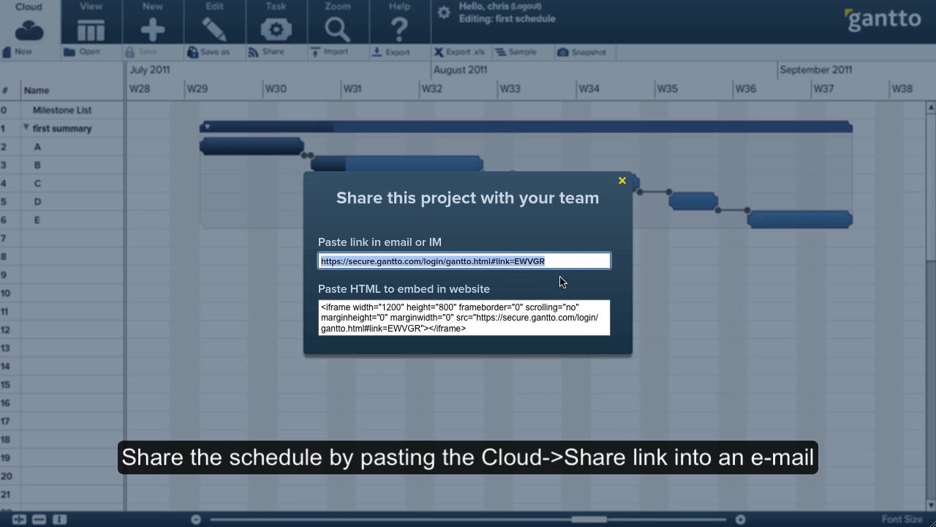
mouse_move(251, 284)
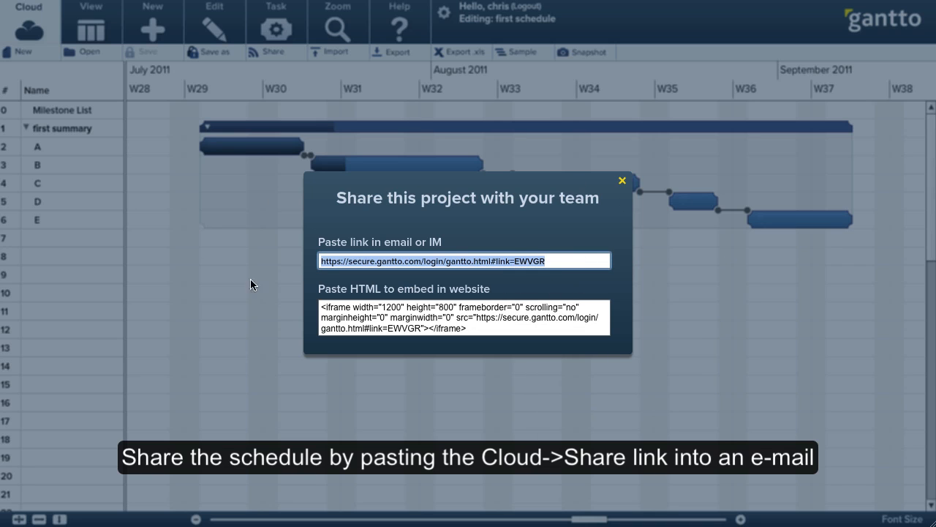
left_click(622, 180)
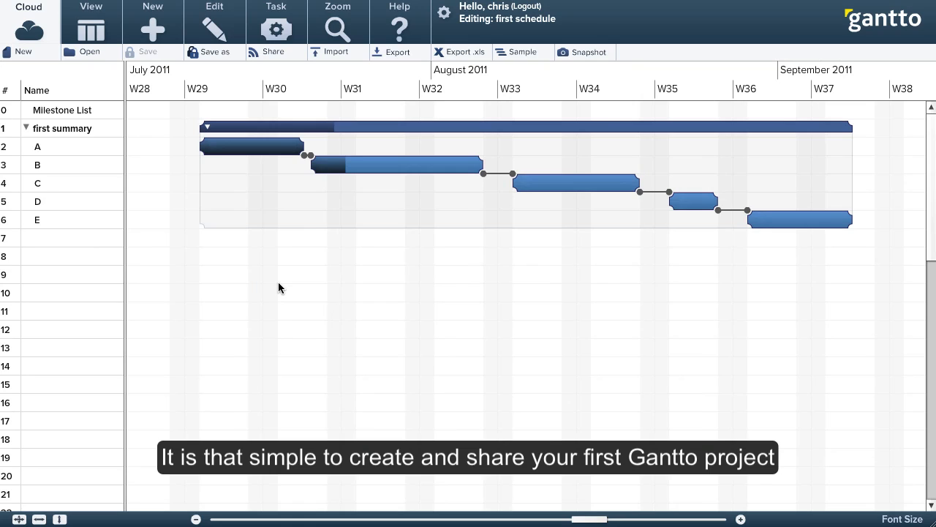